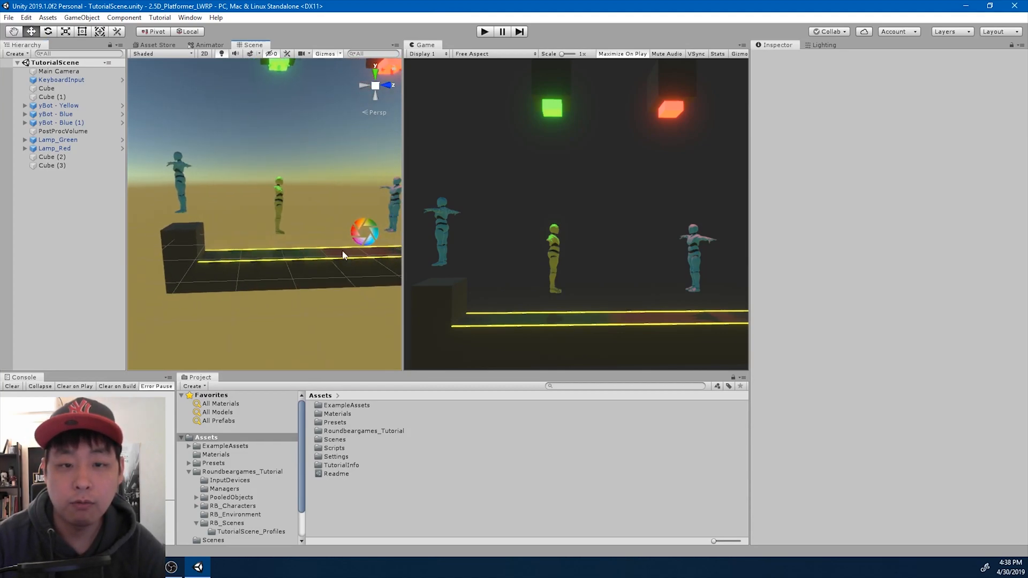
Step: Install the Cinemachine package from the Package Manager, found by searching 'cine'
{"action": "left_click", "coordinate": [189, 18]}
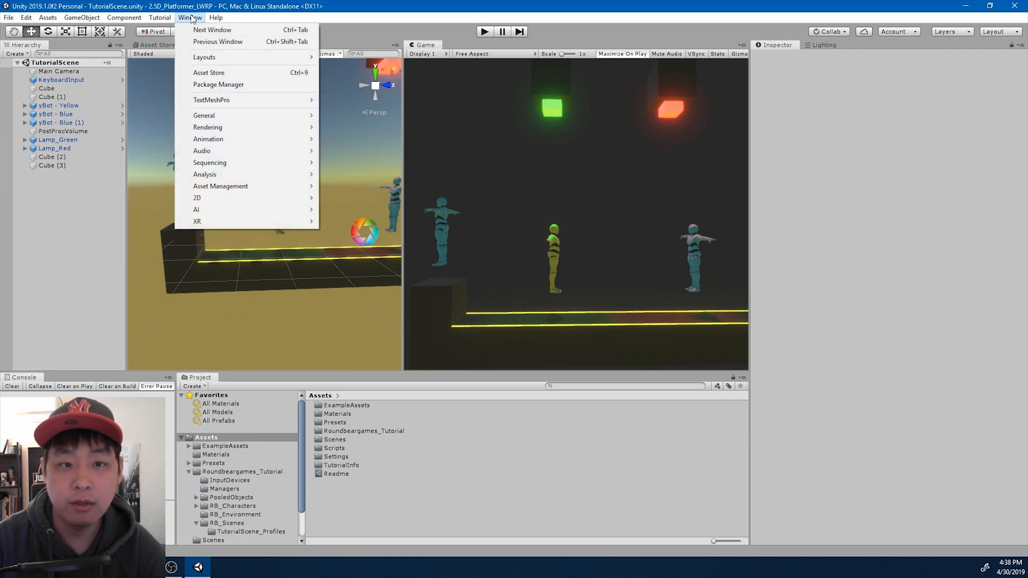
{"action": "left_click", "coordinate": [218, 84]}
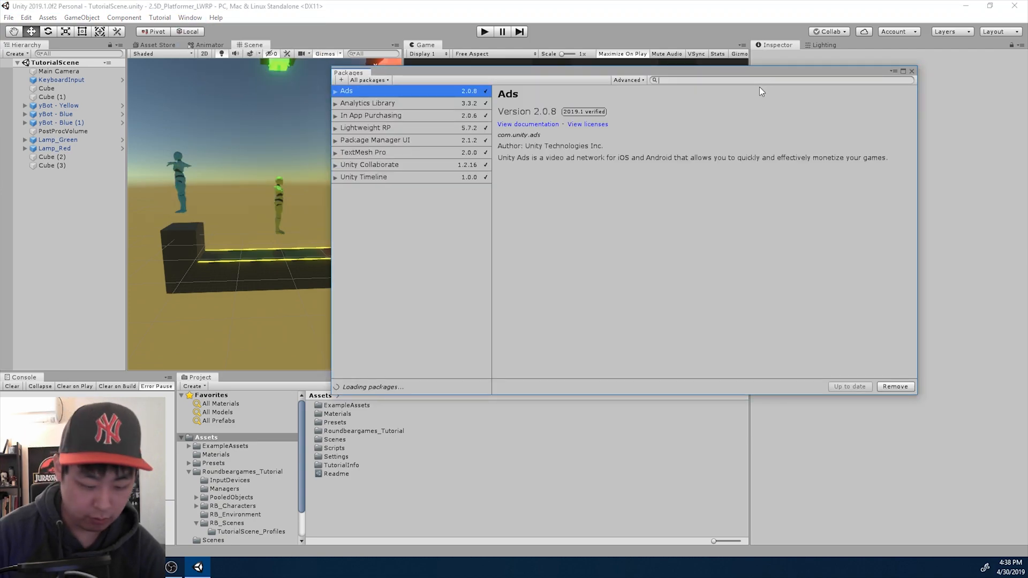
{"action": "type", "text": "cine"}
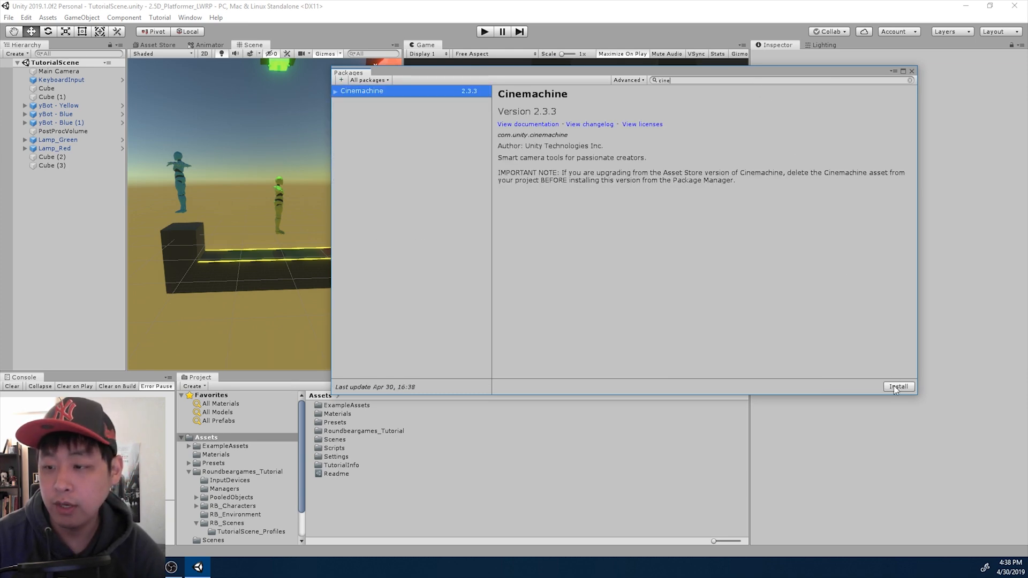
{"action": "left_click", "coordinate": [899, 387]}
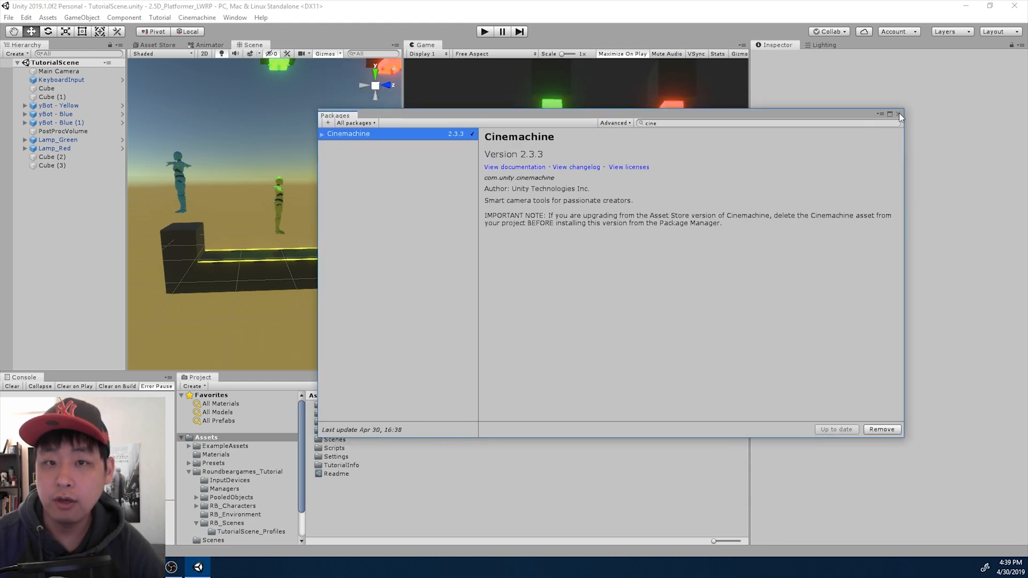
Step: Create a Cinemachine virtual camera named CM vcam1 in the scene
{"action": "left_click", "coordinate": [197, 18]}
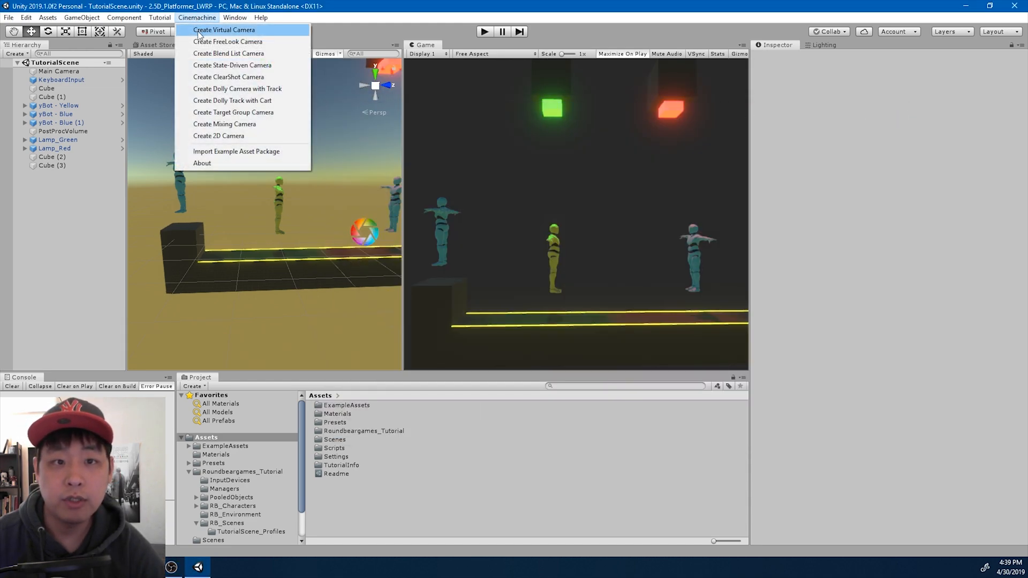
{"action": "left_click", "coordinate": [227, 29]}
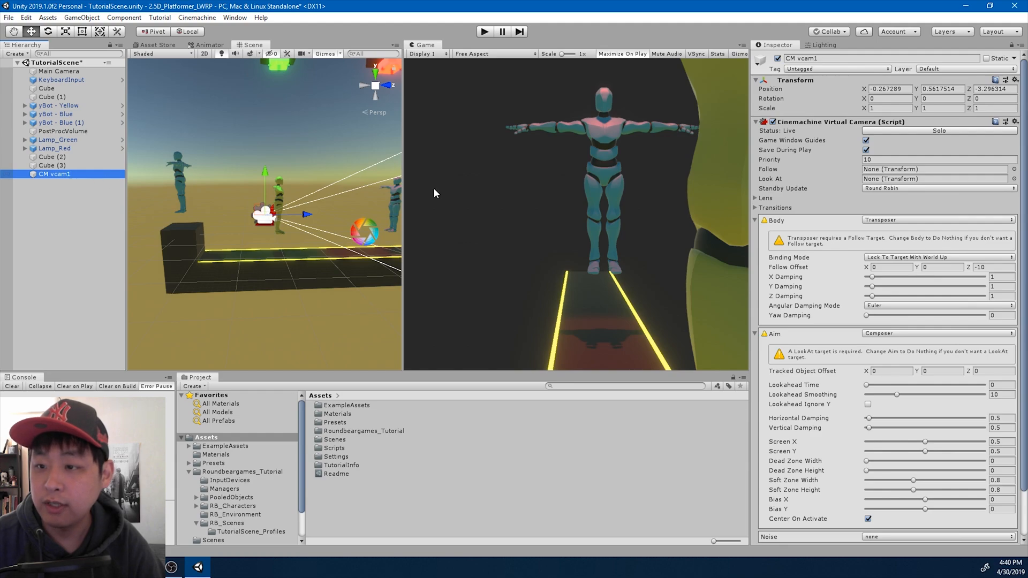
{"action": "mouse_move", "coordinate": [496, 195]}
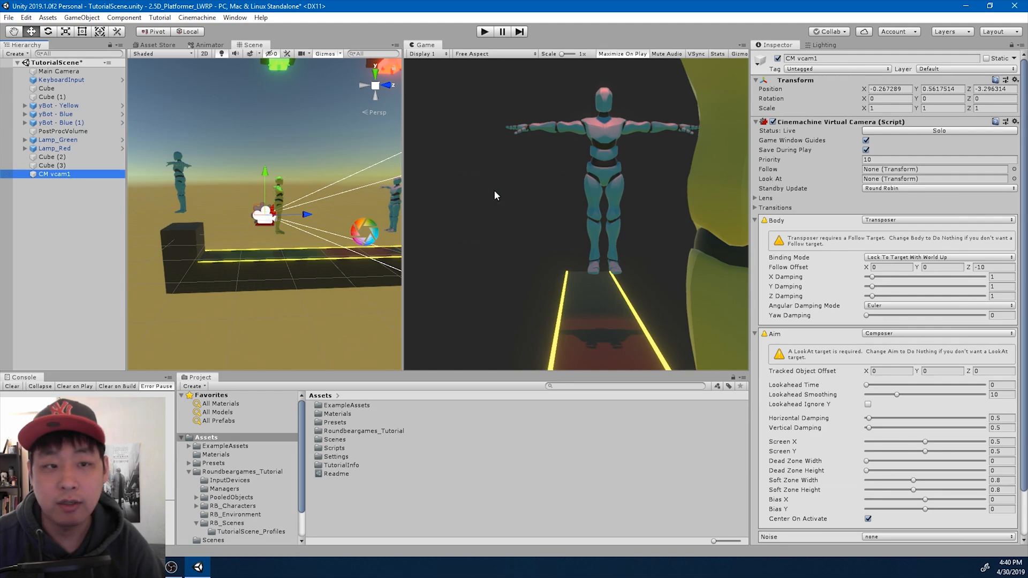
Step: Point CM vcam1's Follow and Look At at yBot - Yellow's mixamorig:Spine1, with offset 5, 1, 0
{"action": "left_click", "coordinate": [21, 106]}
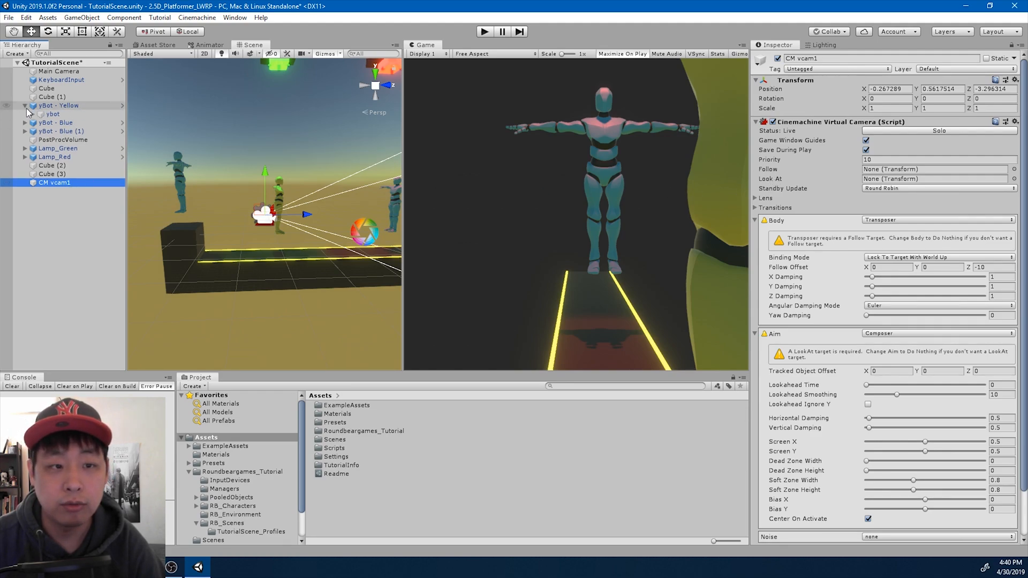
{"action": "left_click", "coordinate": [32, 114]}
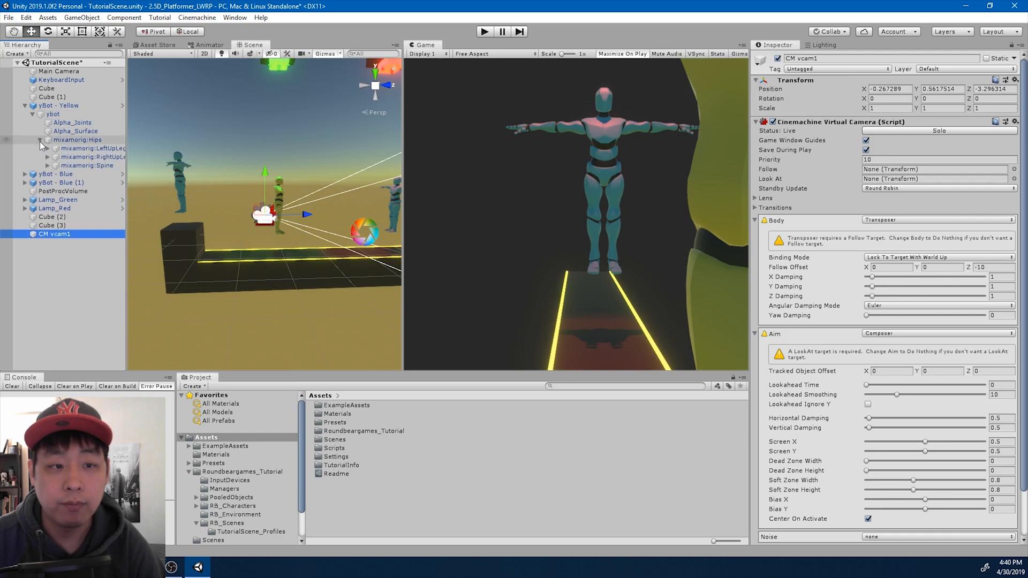
{"action": "left_click", "coordinate": [47, 165]}
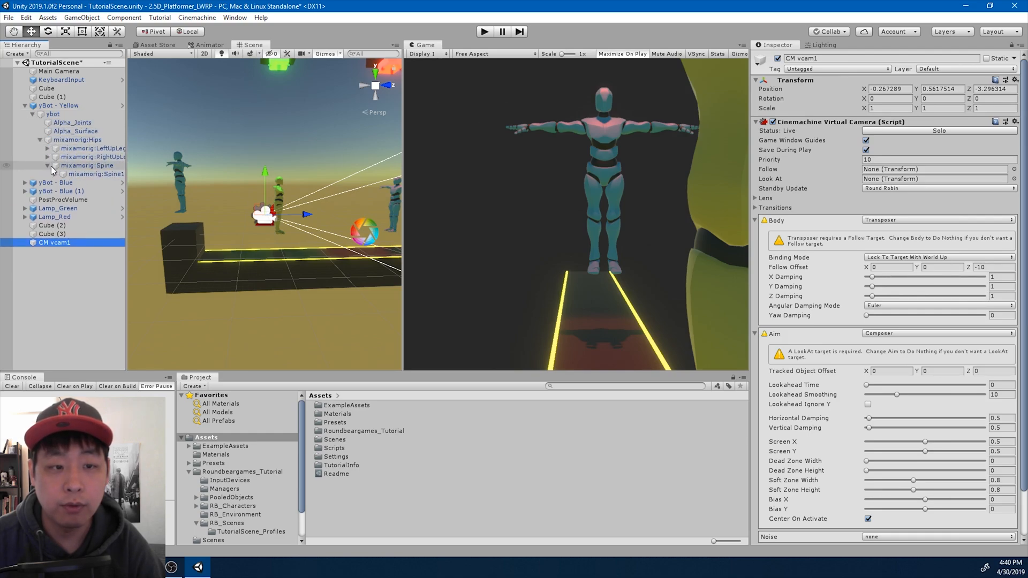
{"action": "left_click", "coordinate": [95, 174]}
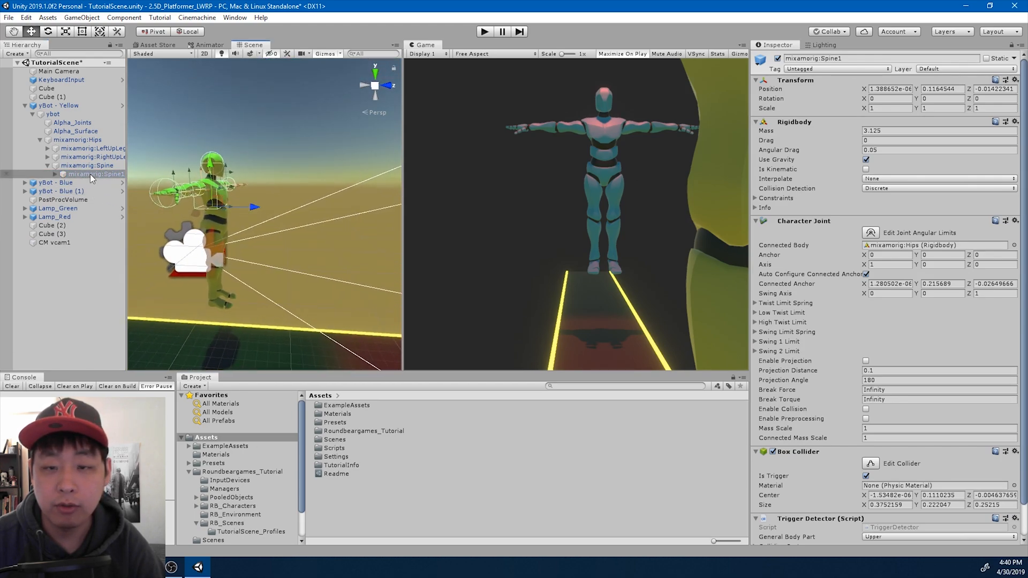
{"action": "left_click", "coordinate": [53, 242]}
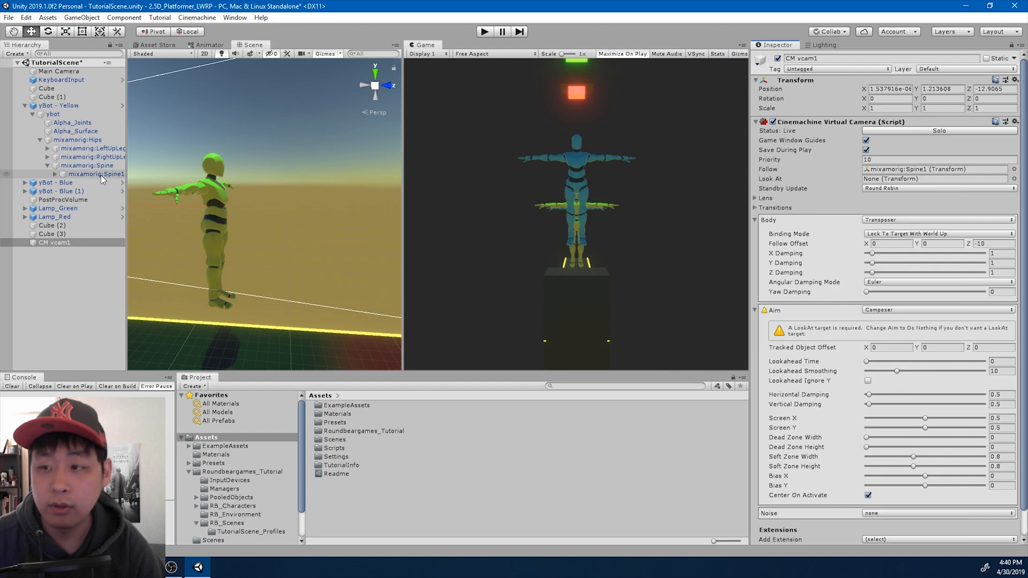
{"action": "left_click", "coordinate": [937, 179]}
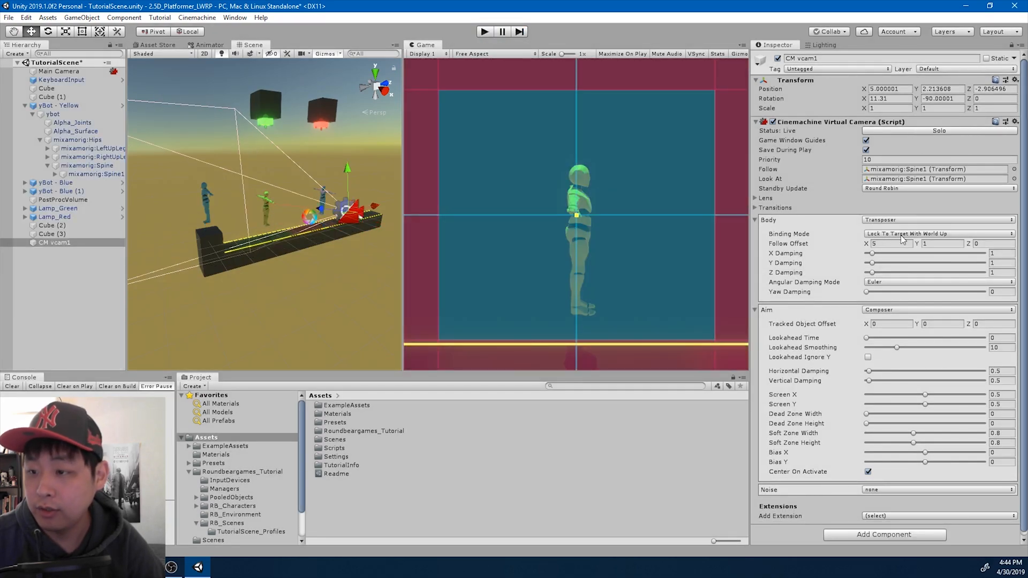
Step: Change CM vcam1's Body Binding Mode to World Space
{"action": "left_click", "coordinate": [938, 233]}
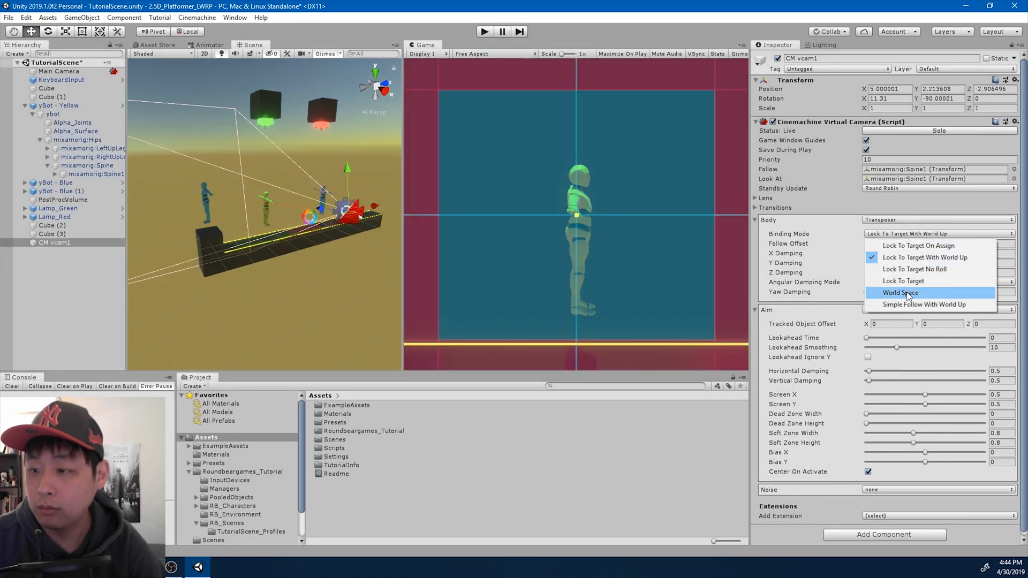
{"action": "left_click", "coordinate": [900, 293]}
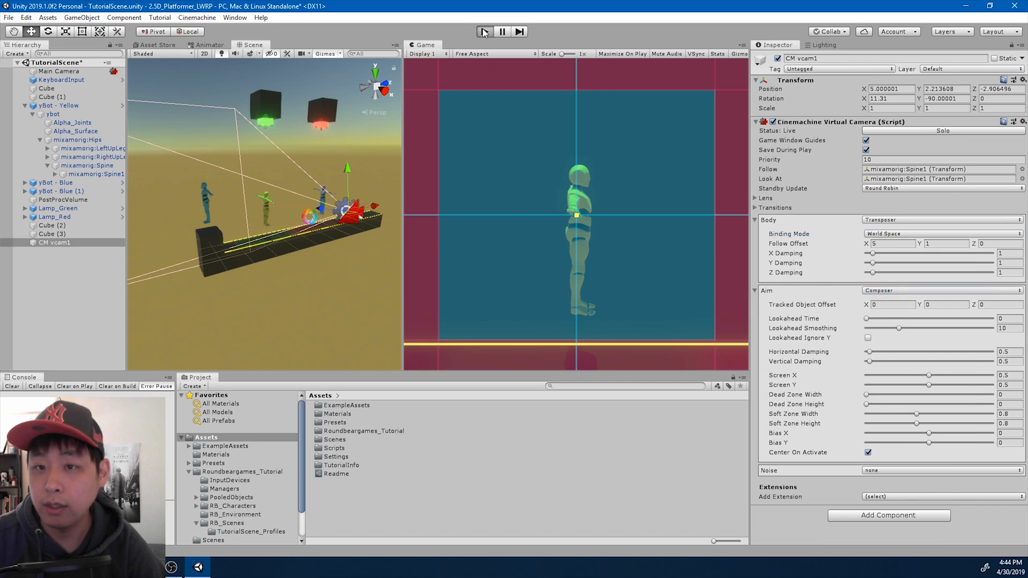
{"action": "left_click", "coordinate": [485, 31]}
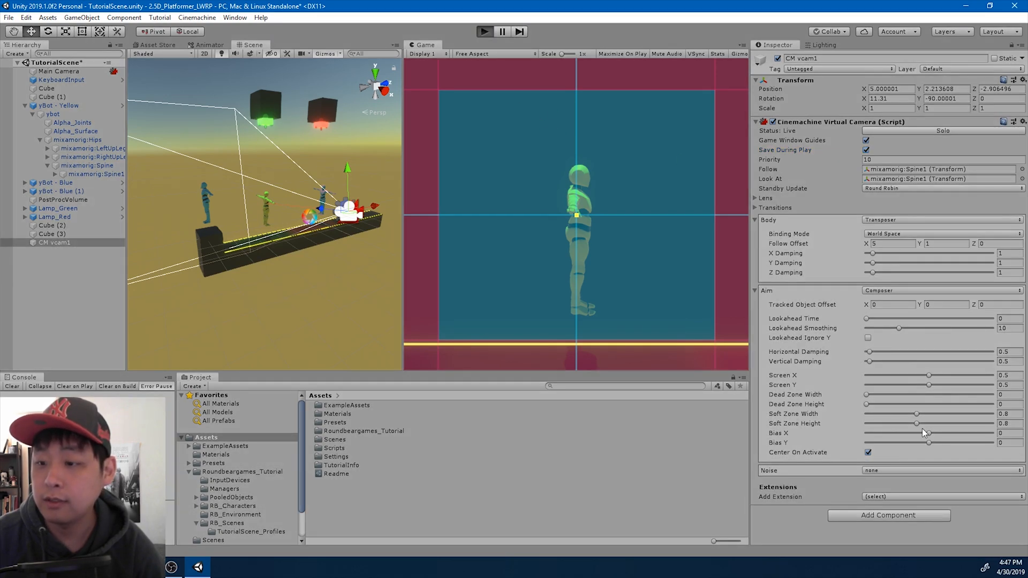
Step: In play mode, resize the dead zone and set soft zone width 0.309, height 0.427
{"action": "left_click", "coordinate": [485, 31]}
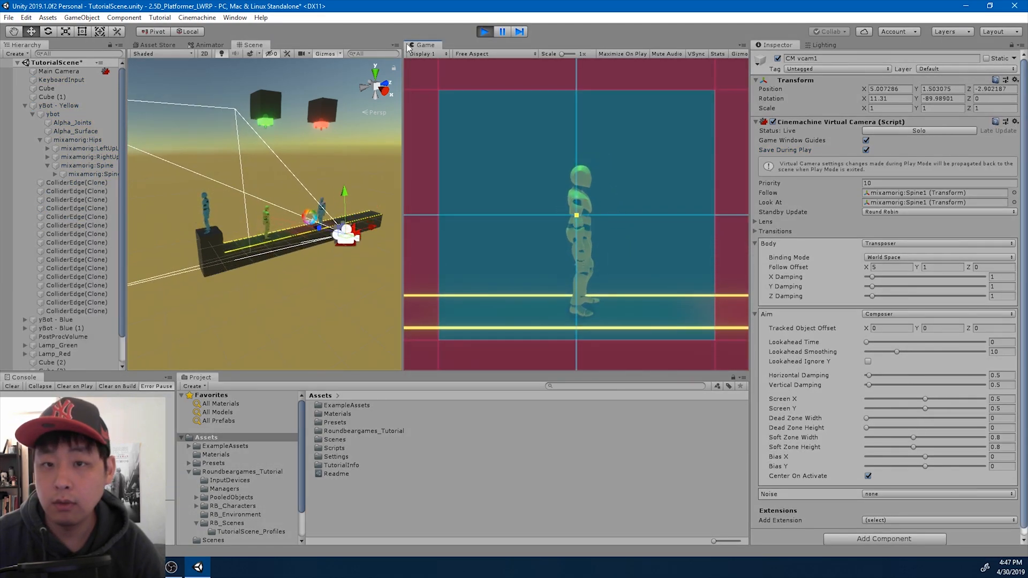
{"action": "left_click", "coordinate": [289, 45]}
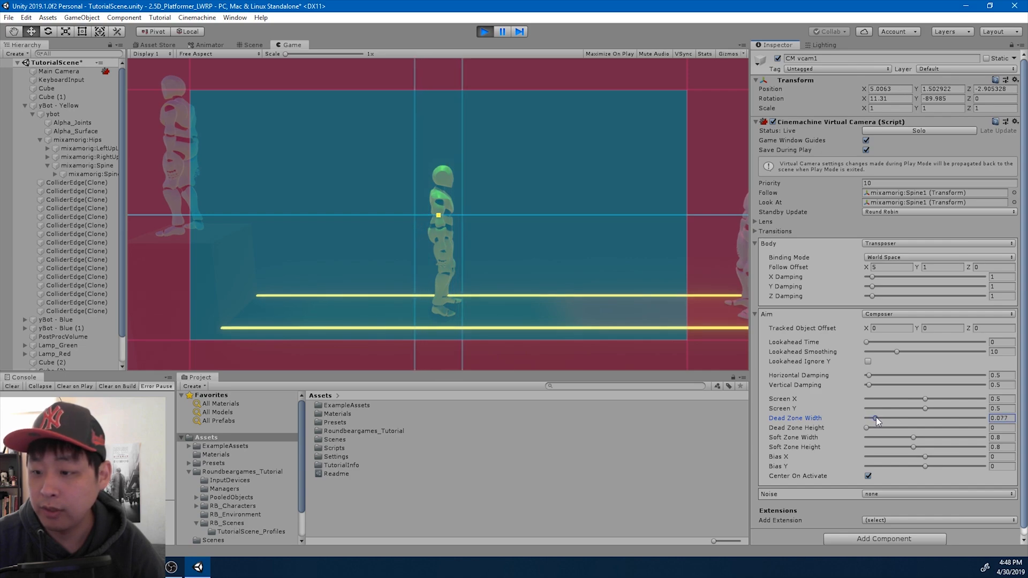
{"action": "left_click_drag", "start_coordinate": [865, 427], "coordinate": [879, 427]}
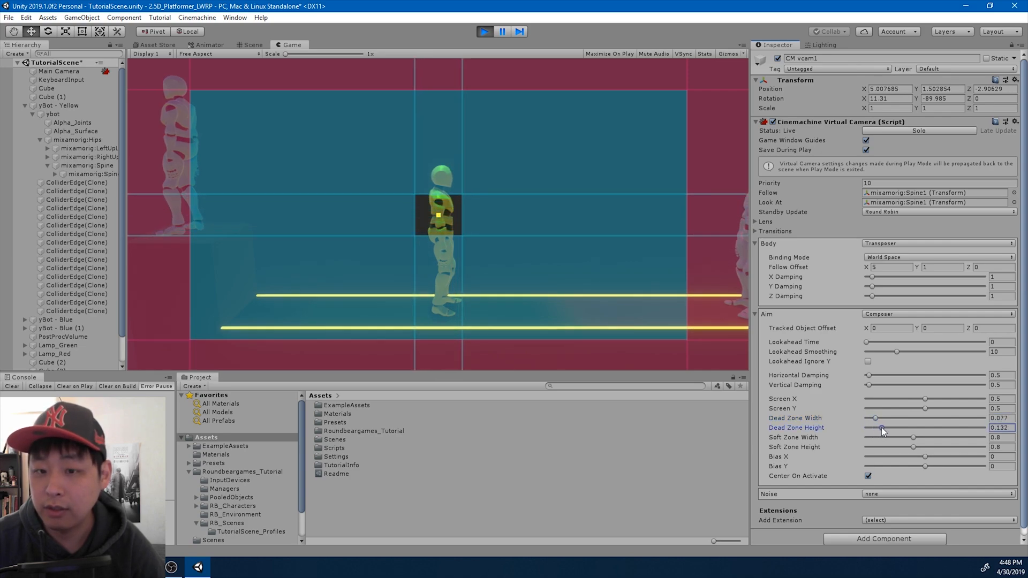
{"action": "left_click_drag", "start_coordinate": [875, 427], "coordinate": [885, 427]}
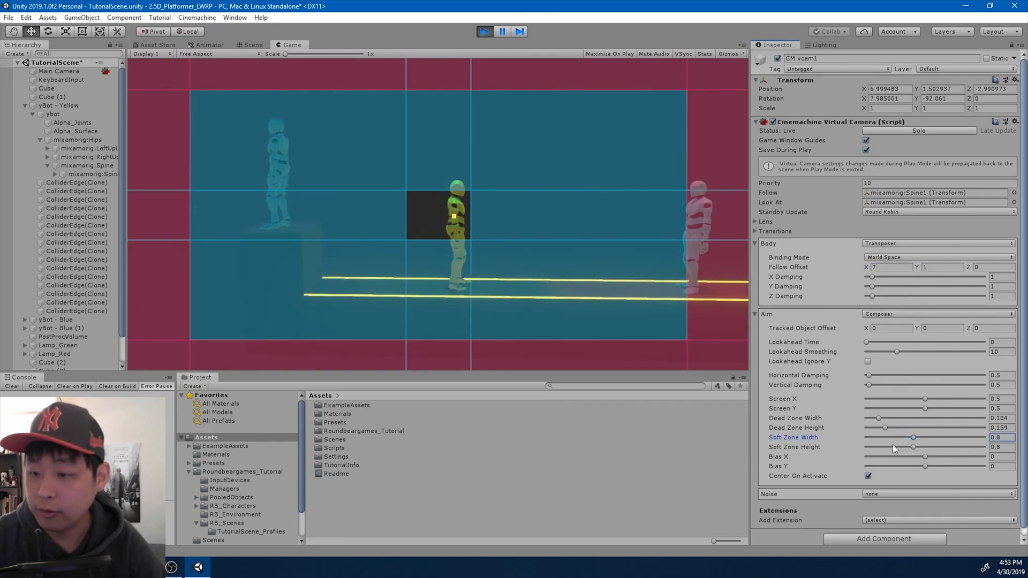
{"action": "left_click_drag", "start_coordinate": [911, 438], "coordinate": [890, 438]}
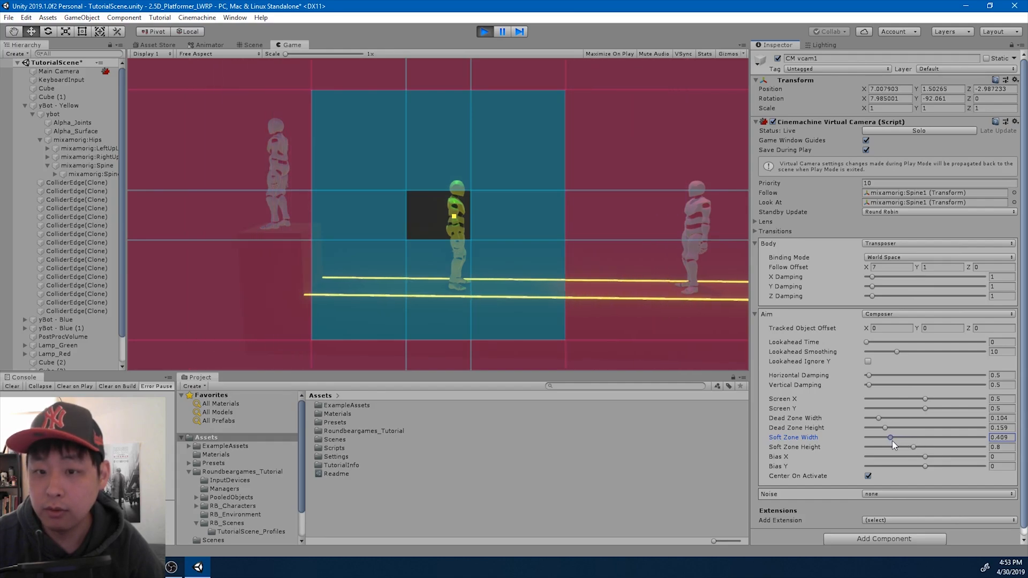
{"action": "left_click_drag", "start_coordinate": [890, 438], "coordinate": [887, 437]}
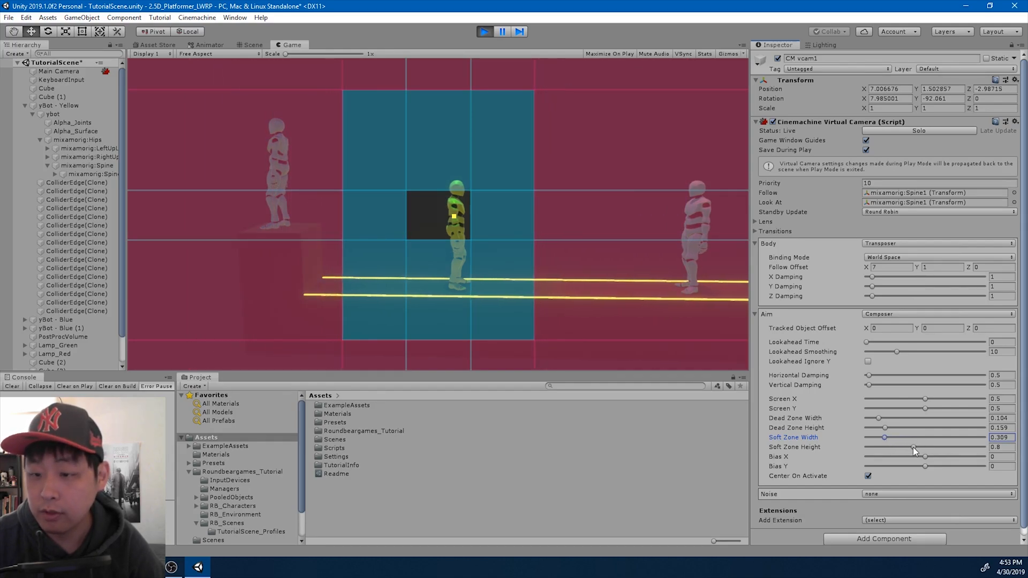
{"action": "left_click_drag", "start_coordinate": [925, 448], "coordinate": [887, 447]}
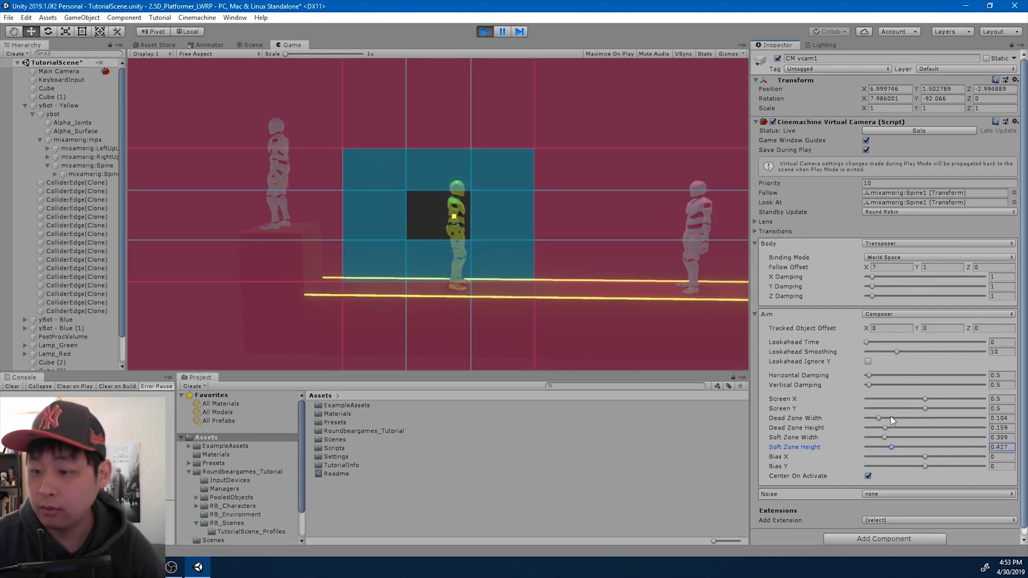
Step: Position the player at Composer Screen X 0.4 and Screen Y about 0.65
{"action": "left_click_drag", "start_coordinate": [926, 399], "coordinate": [936, 398]}
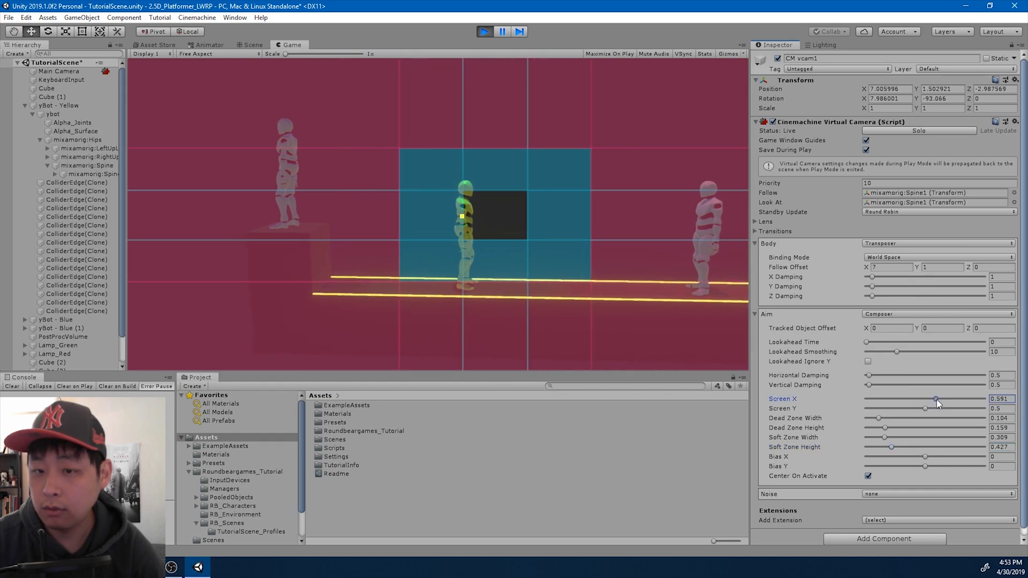
{"action": "left_click_drag", "start_coordinate": [935, 399], "coordinate": [904, 398]}
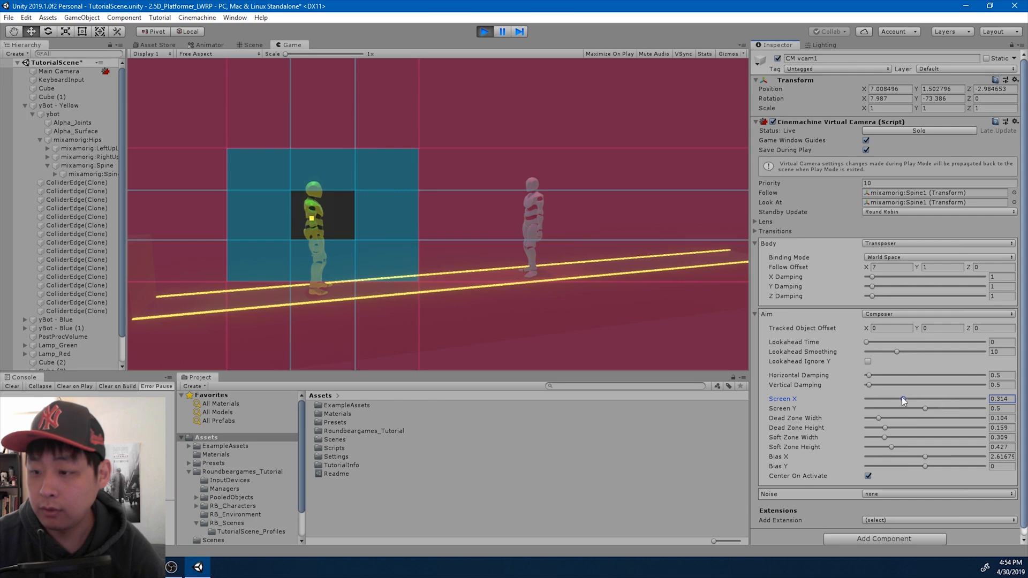
{"action": "left_click_drag", "start_coordinate": [879, 400], "coordinate": [921, 400]}
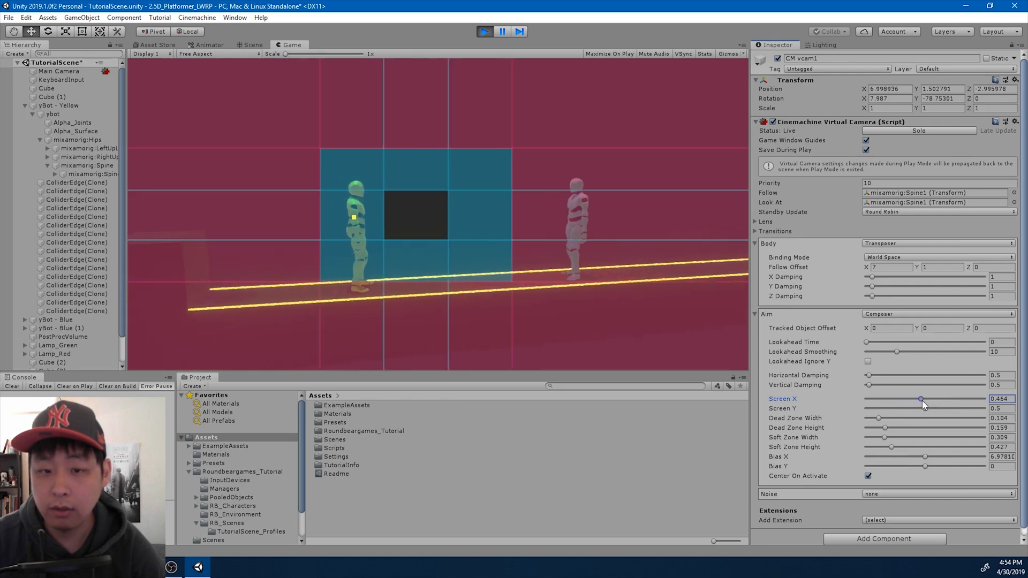
{"action": "left_click_drag", "start_coordinate": [921, 398], "coordinate": [902, 398]}
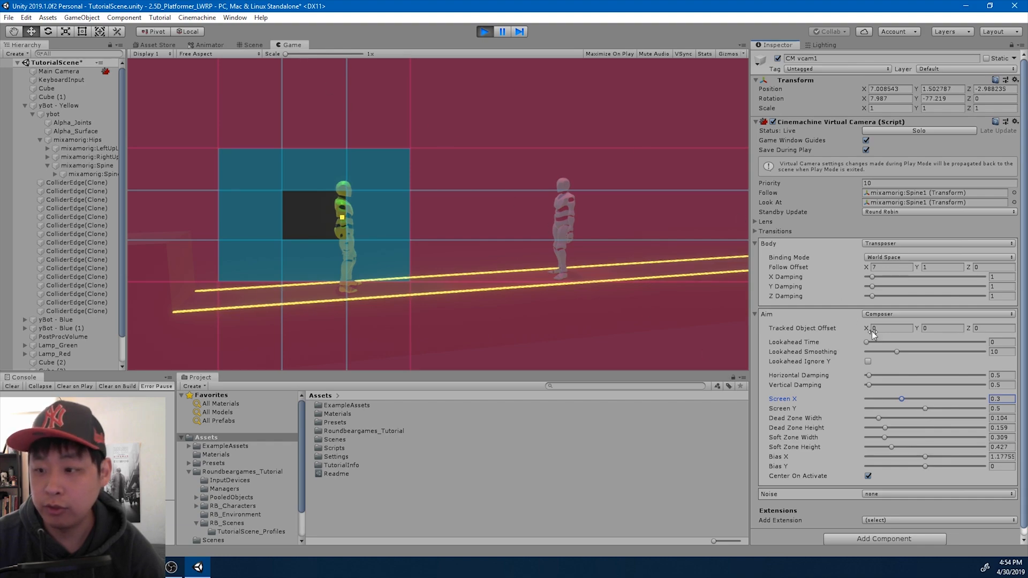
{"action": "left_click_drag", "start_coordinate": [925, 408], "coordinate": [948, 409]}
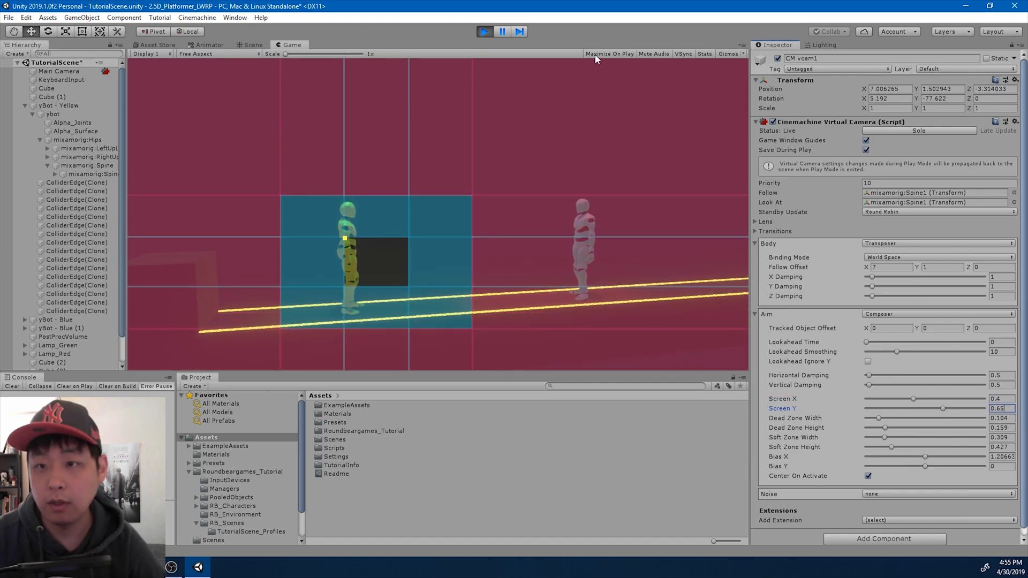
Step: Raise Composer Screen Y to about 0.827, with follow offset X at 9
{"action": "left_click", "coordinate": [611, 54]}
{"action": "type", "text": "8"}
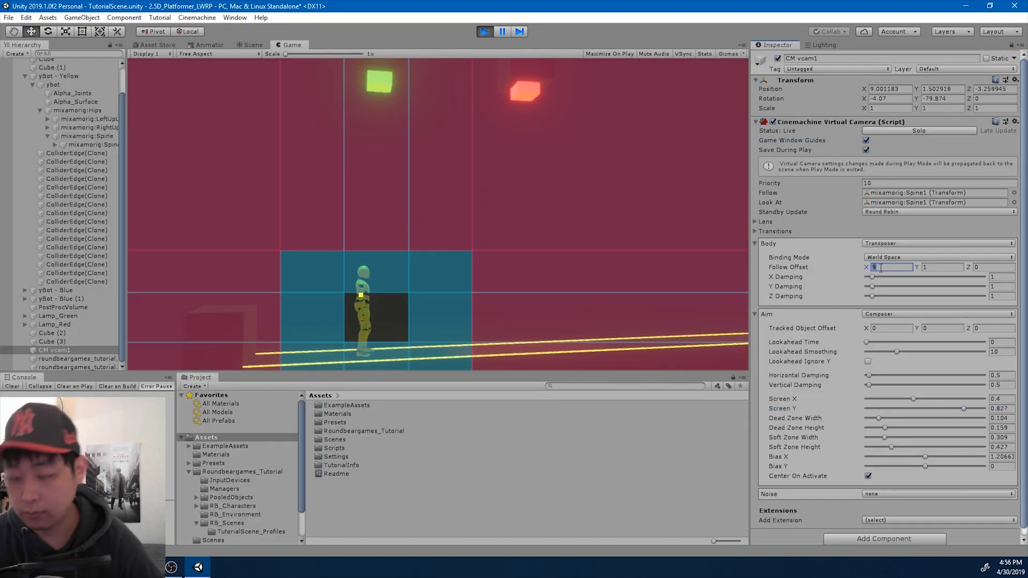
Step: Set follow offset X 12, Screen Y 0.763, hide guides, and damping 6, 15, 8
{"action": "type", "text": "10"}
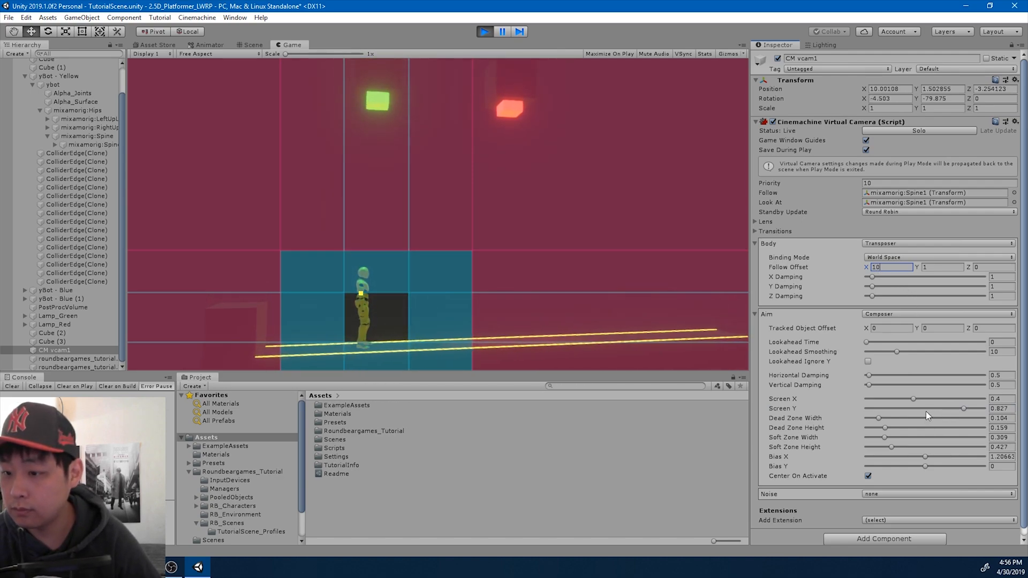
{"action": "left_click_drag", "start_coordinate": [964, 409], "coordinate": [956, 409]}
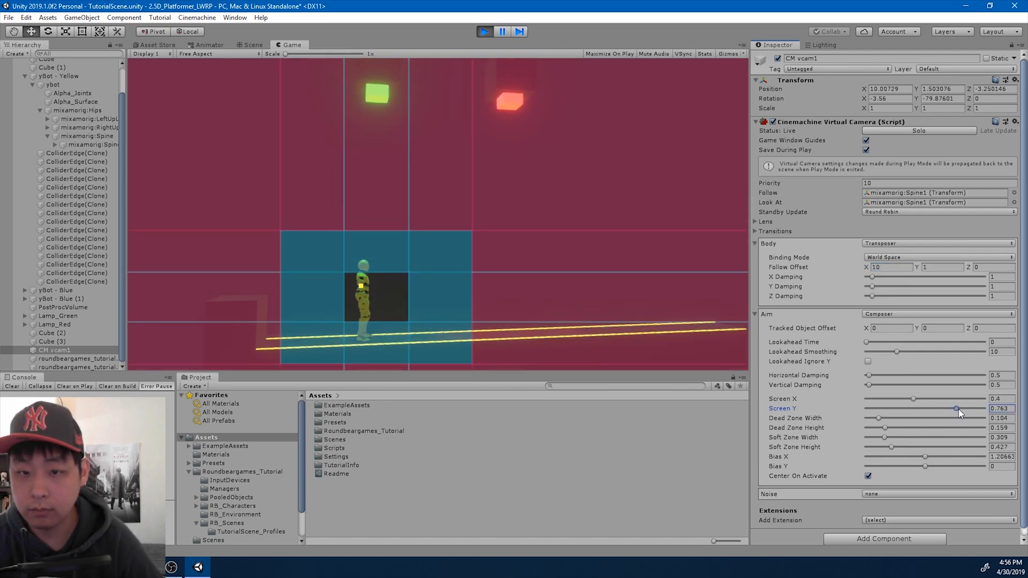
{"action": "left_click", "coordinate": [891, 267]}
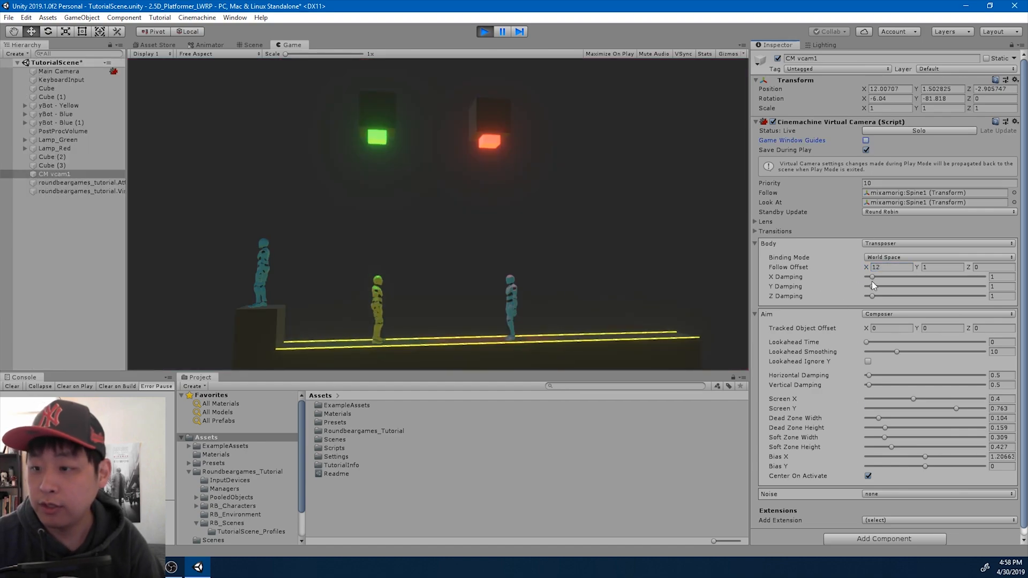
{"action": "left_click_drag", "start_coordinate": [872, 276], "coordinate": [895, 276]}
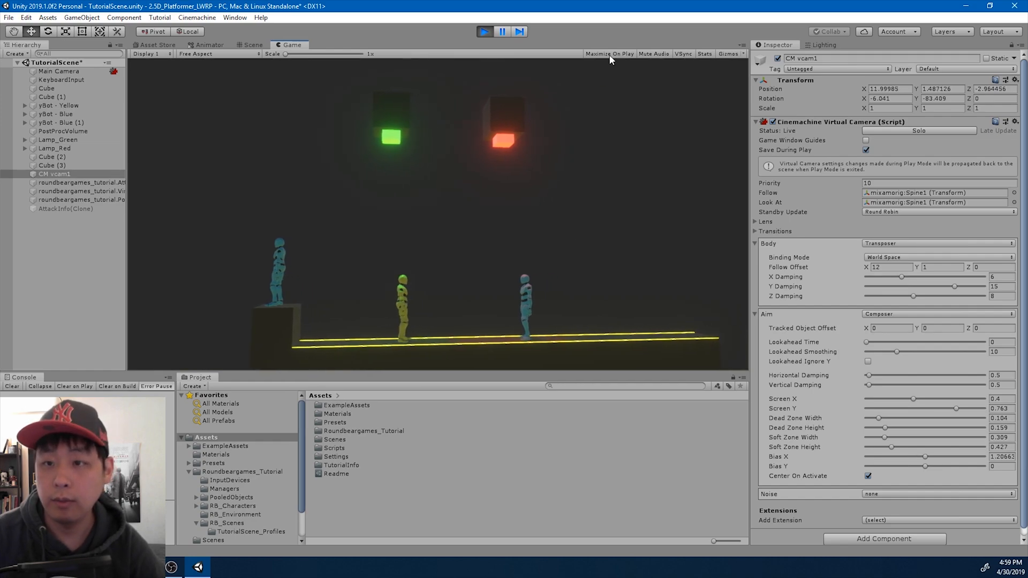
Step: Preview the damped camera follow in a maximized game view, then stop play mode
{"action": "left_click", "coordinate": [609, 54]}
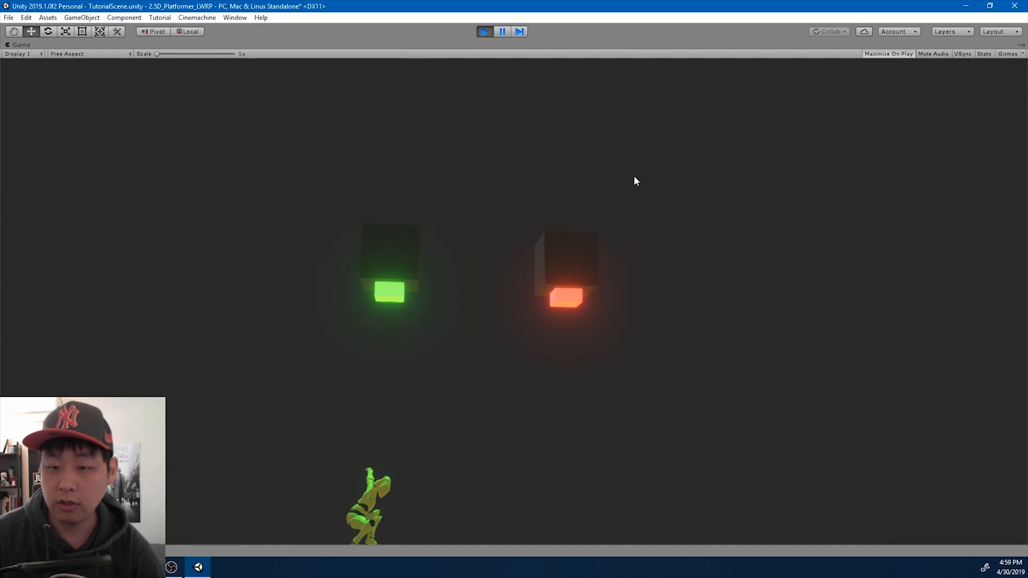
{"action": "left_click", "coordinate": [502, 32]}
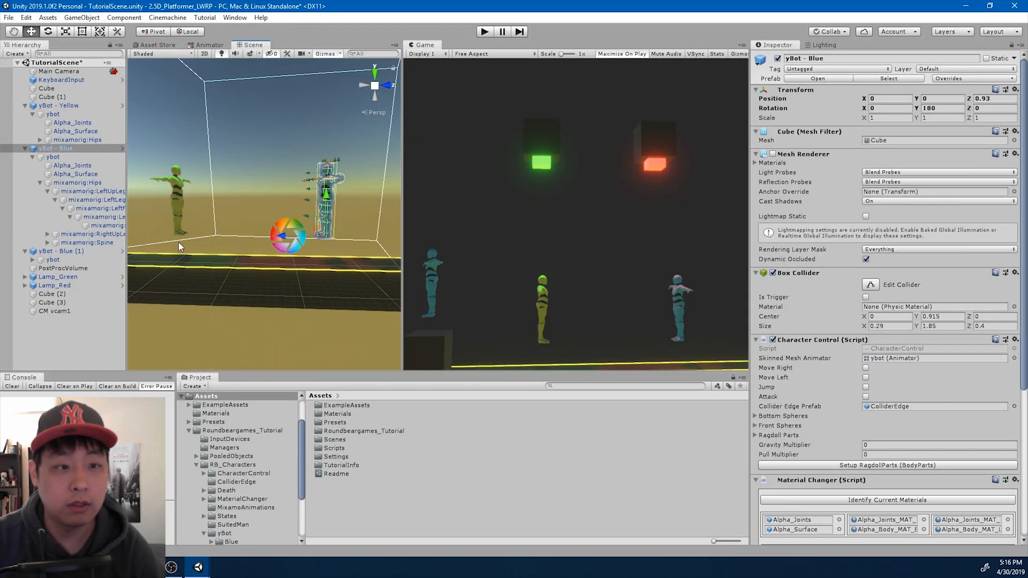
Step: Remove the Mesh Renderer from the yBot - Blue (1) enemy
{"action": "left_click", "coordinate": [59, 251]}
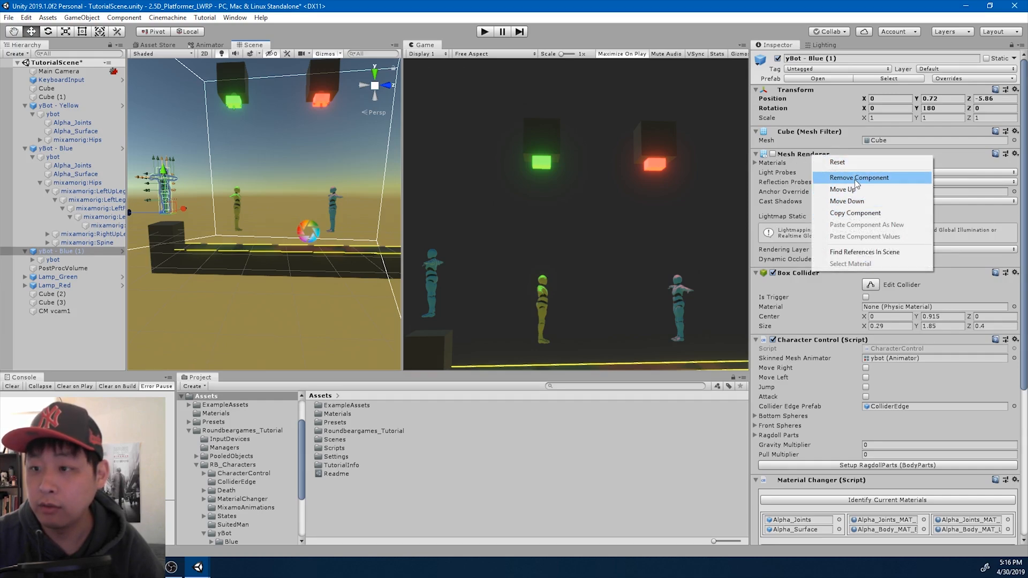
{"action": "left_click", "coordinate": [858, 178]}
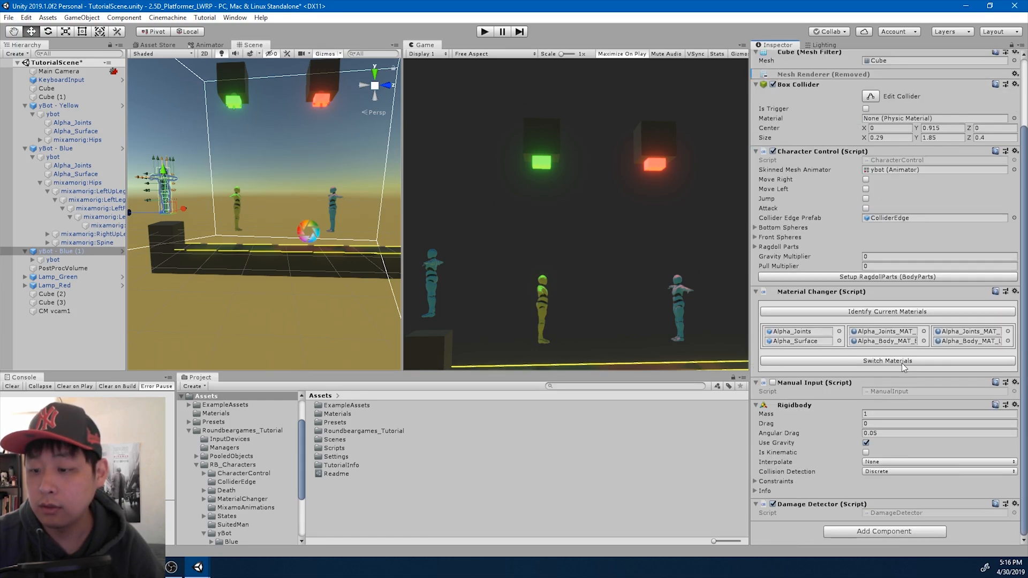
{"action": "left_click", "coordinate": [62, 251]}
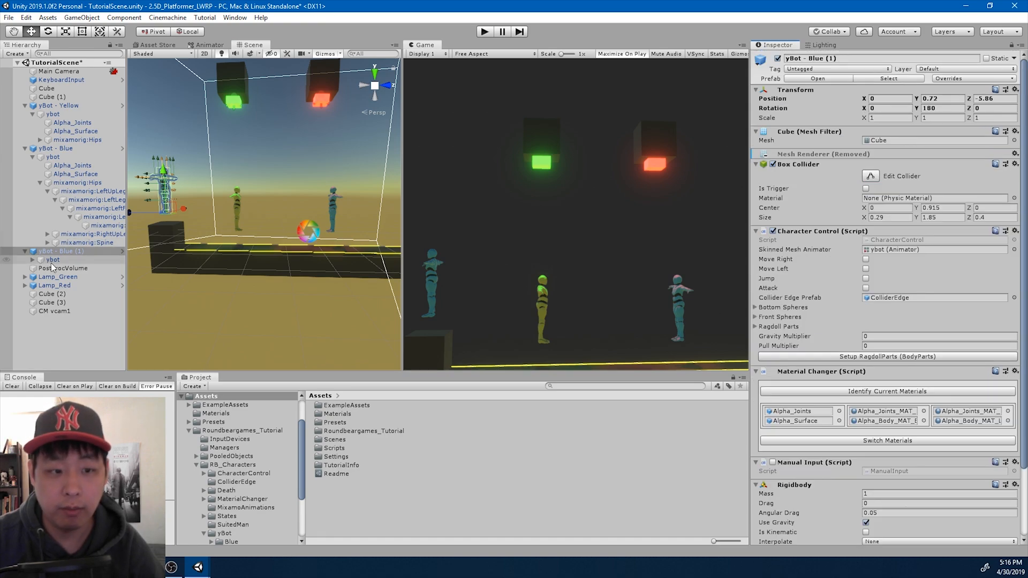
Step: Set the child ybot's Animator Culling Mode to Always Animate and apply all prefab overrides
{"action": "left_click", "coordinate": [53, 259]}
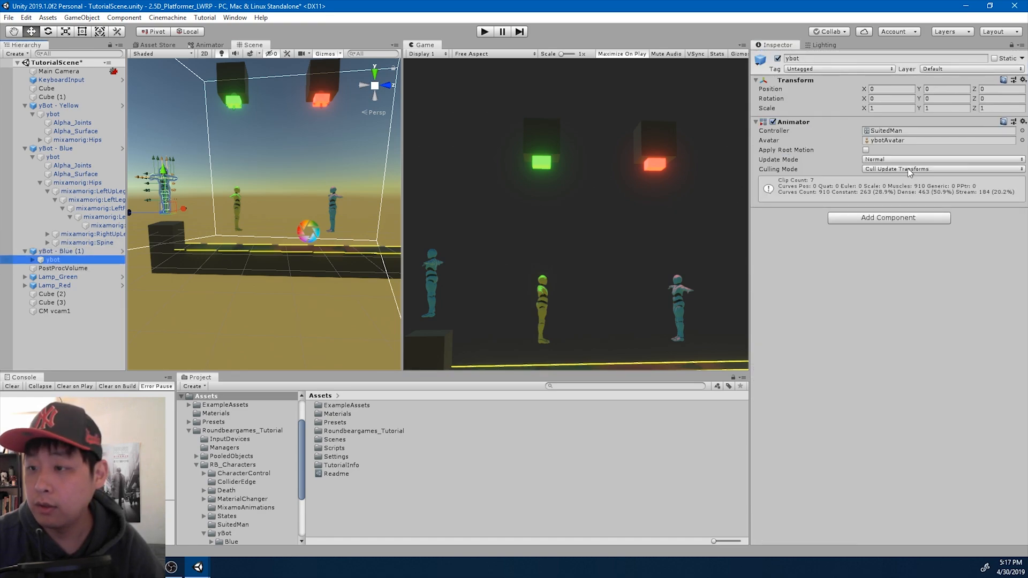
{"action": "left_click", "coordinate": [942, 168]}
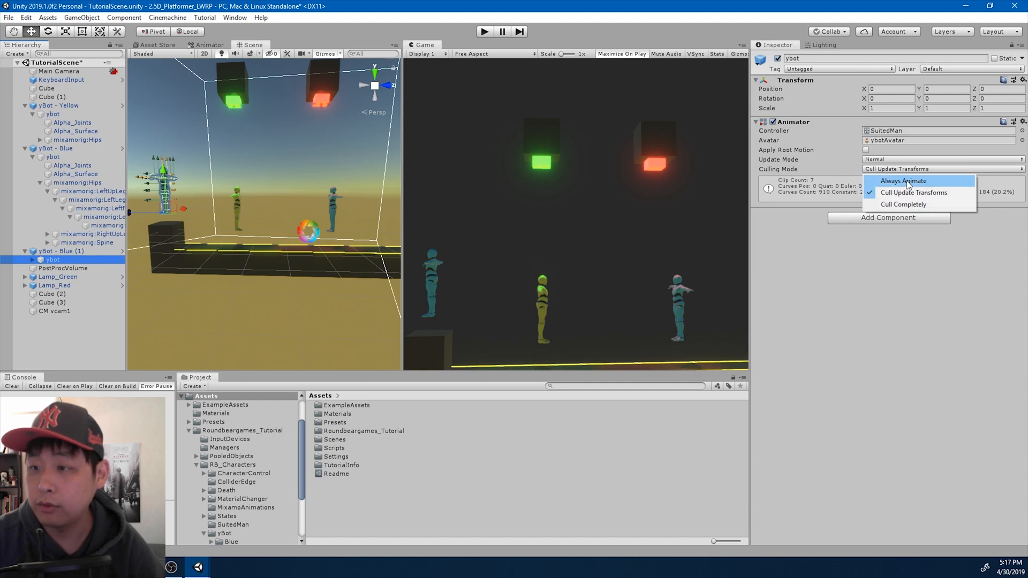
{"action": "left_click", "coordinate": [906, 180]}
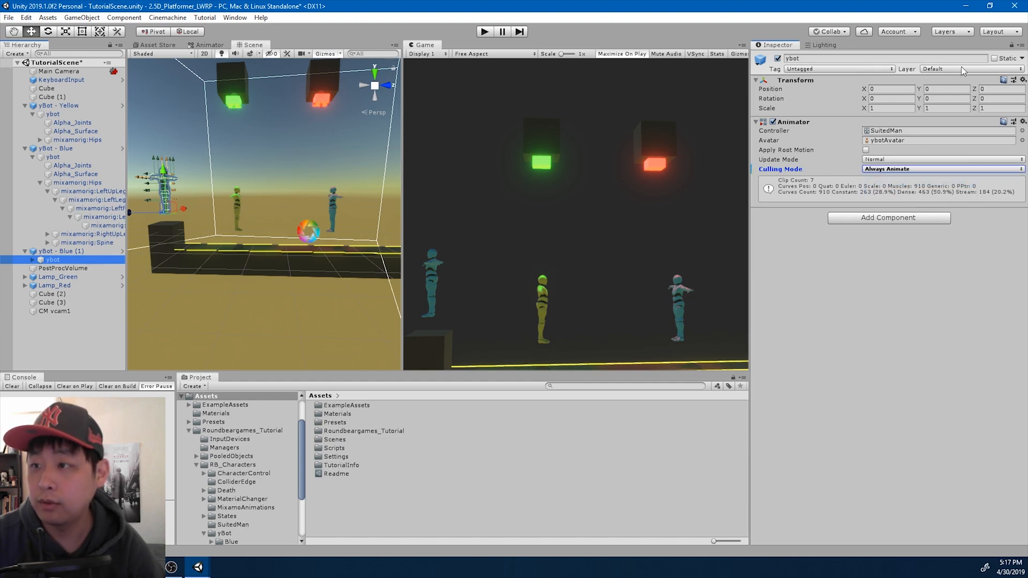
{"action": "left_click", "coordinate": [51, 251]}
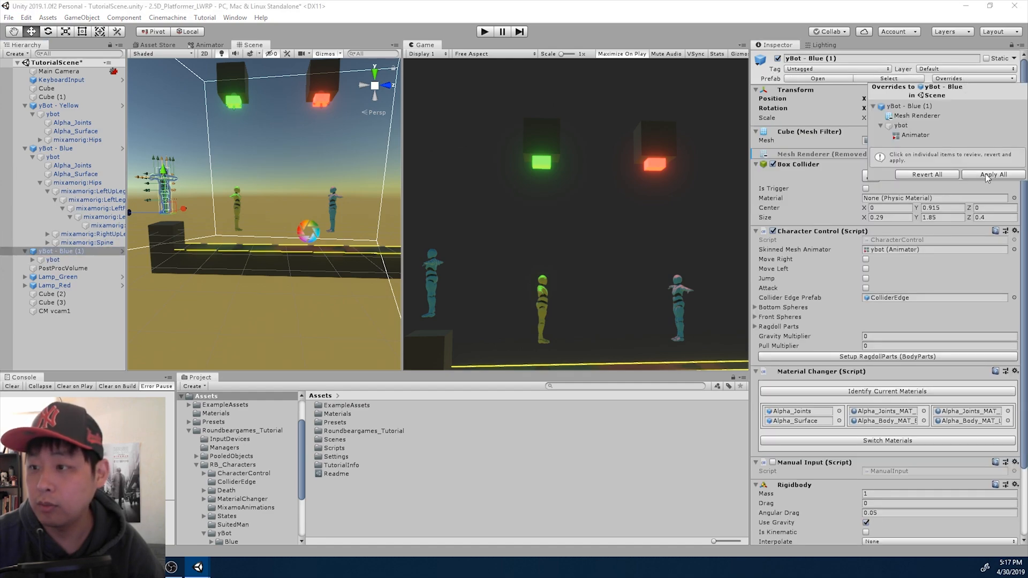
{"action": "left_click", "coordinate": [994, 174]}
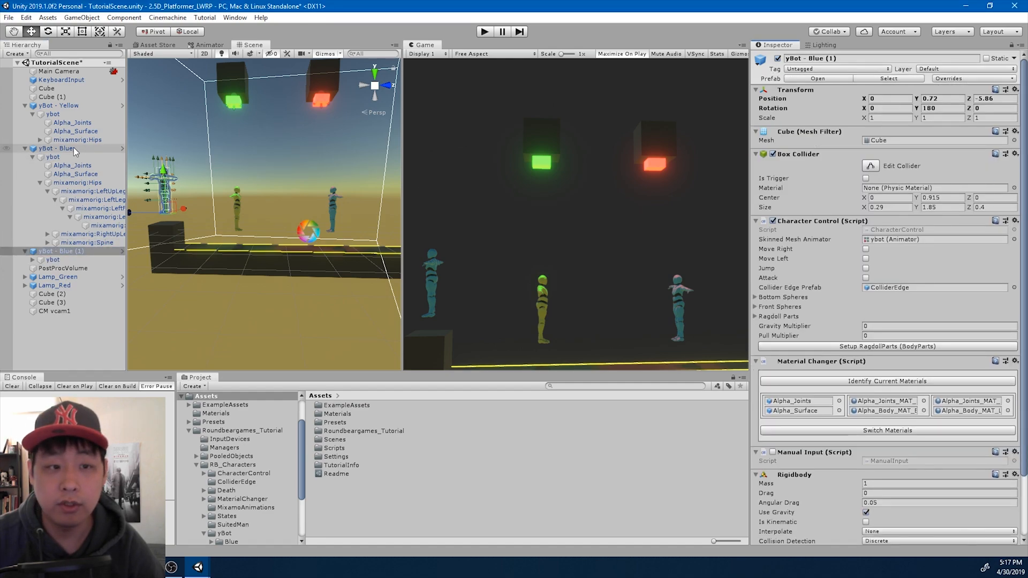
Step: Remove yBot - Yellow's Mesh Renderer and set its ybot Animator Culling Mode to Always Animate
{"action": "left_click", "coordinate": [58, 106]}
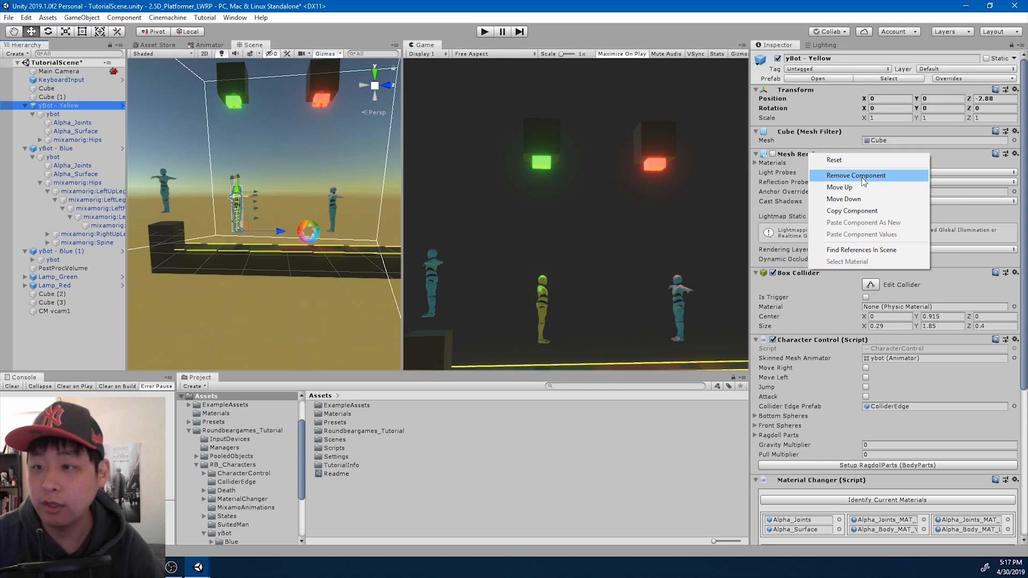
{"action": "left_click", "coordinate": [855, 175]}
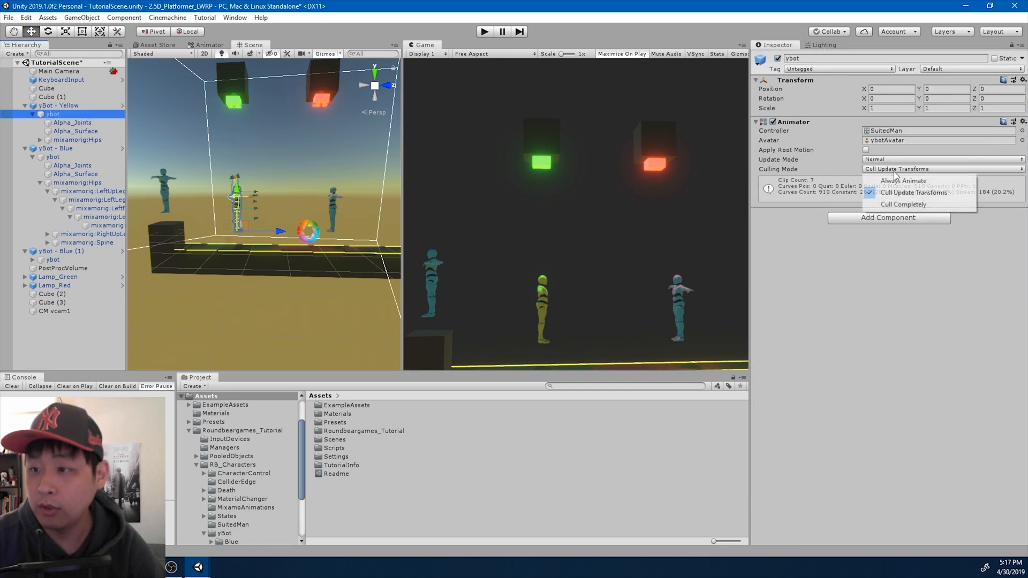
{"action": "left_click", "coordinate": [903, 181]}
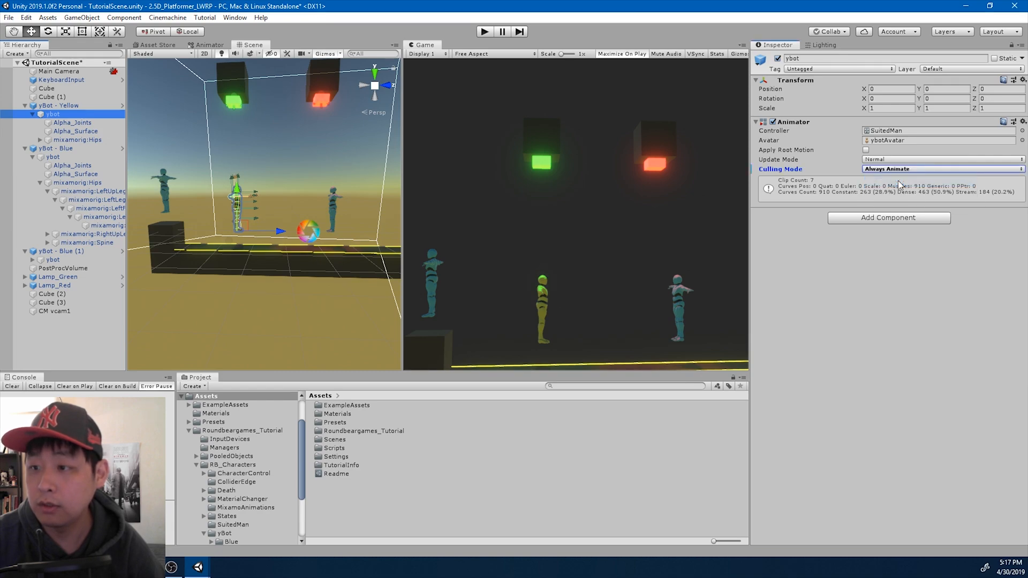
{"action": "left_click", "coordinate": [54, 106]}
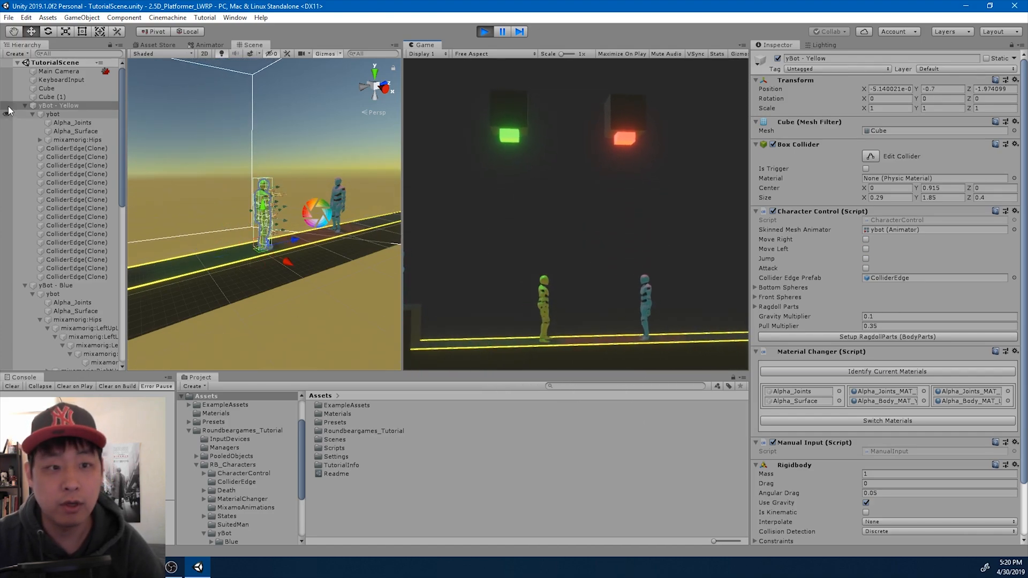
Step: During play, select yBot - Yellow's ybot child to confirm Culling Mode is Always Animate
{"action": "left_click", "coordinate": [53, 114]}
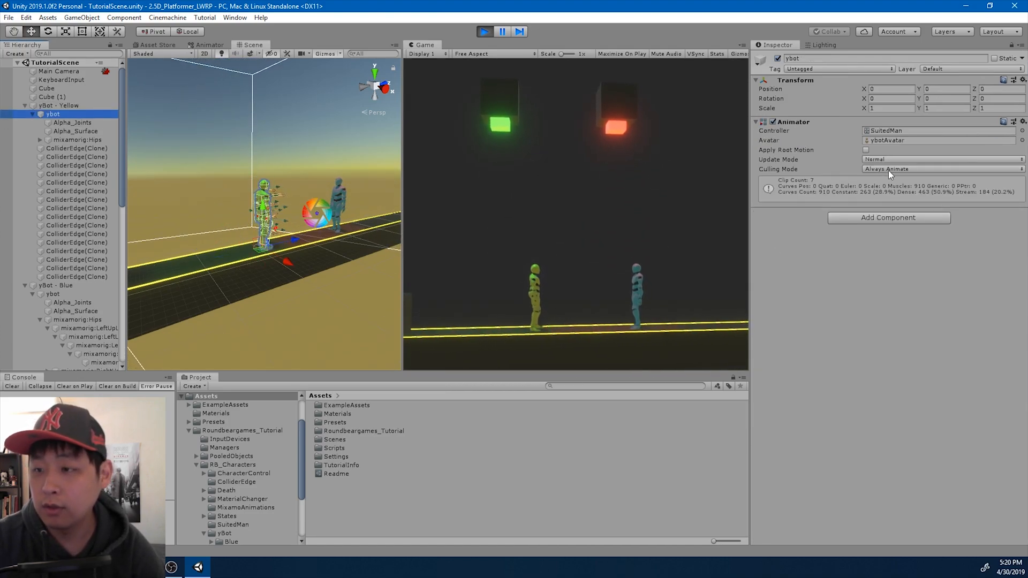